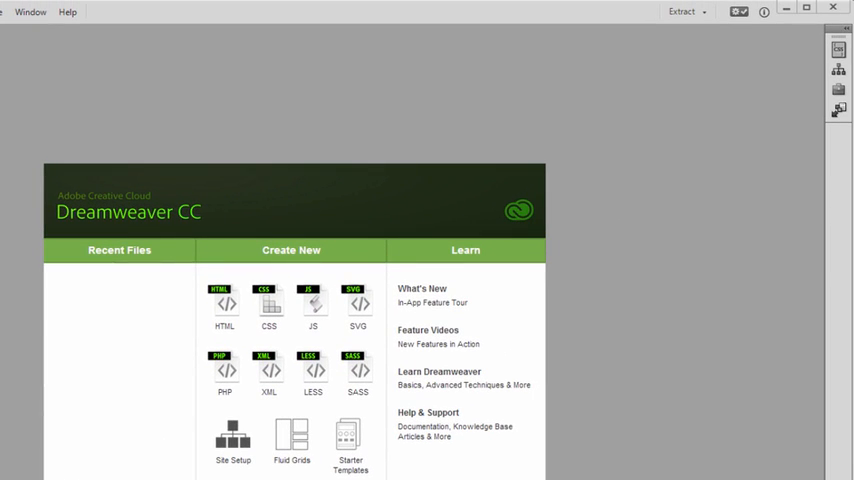
Switch Dreamweaver to the Design workspace layout.
click(688, 11)
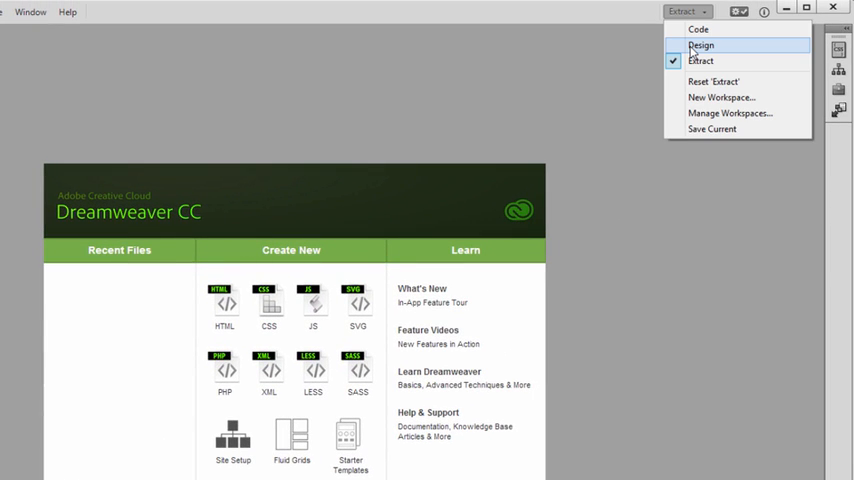
click(701, 45)
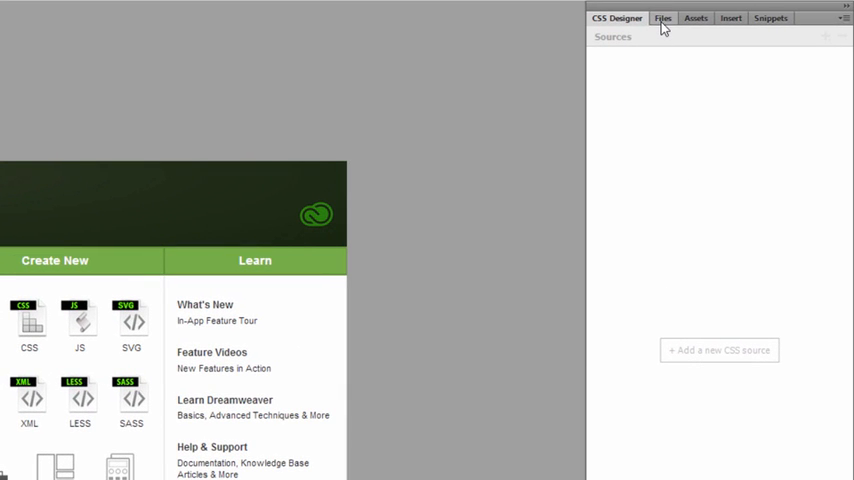
Open start.html from the Files panel.
click(663, 20)
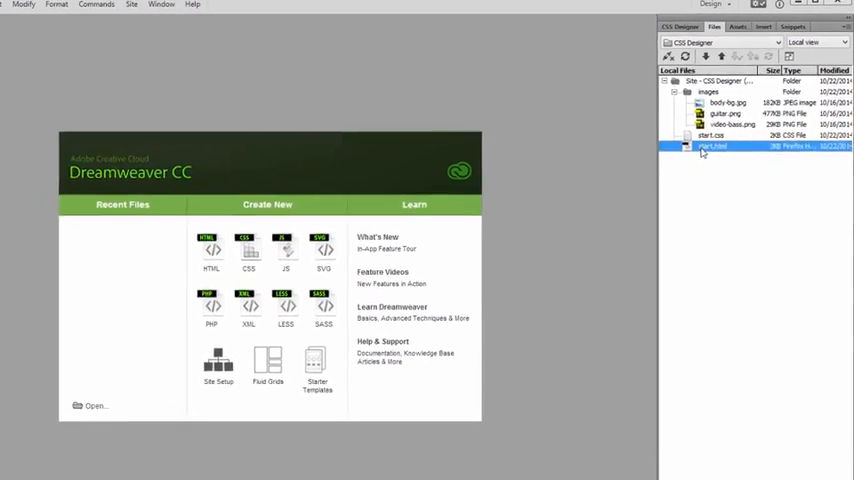
double_click(713, 146)
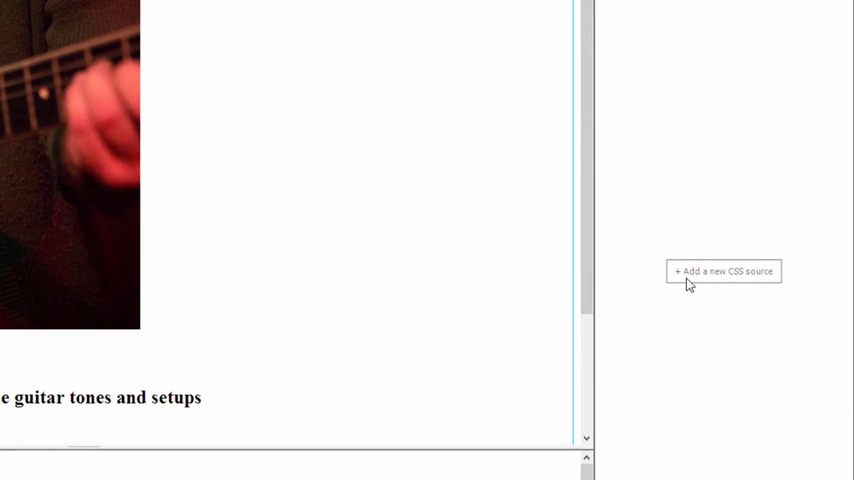
Attach the existing start.css file as a source in CSS Designer.
click(722, 271)
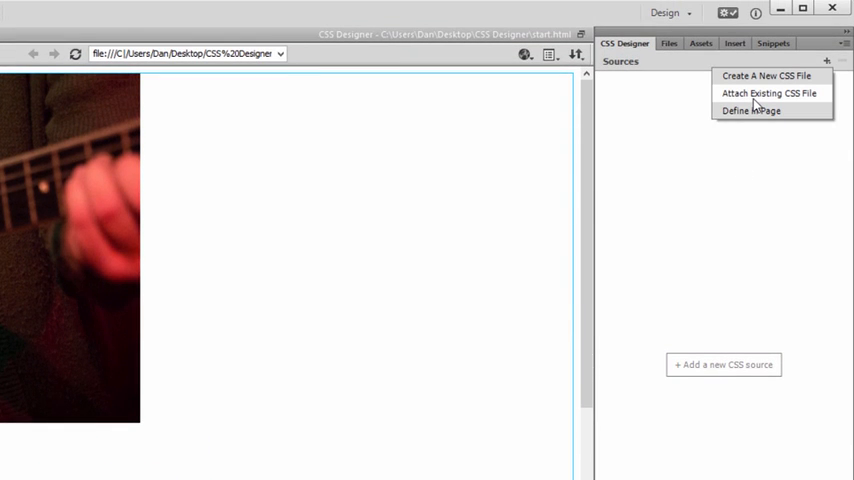
click(768, 93)
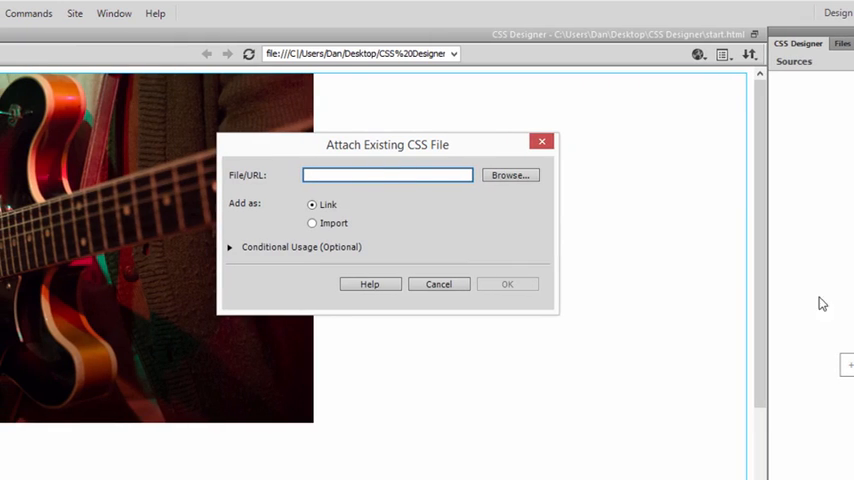
mouse_move(398, 170)
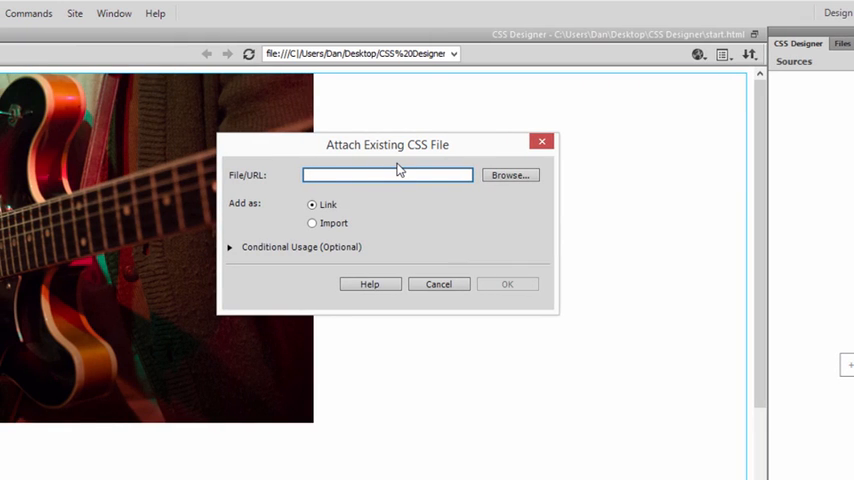
mouse_move(338, 217)
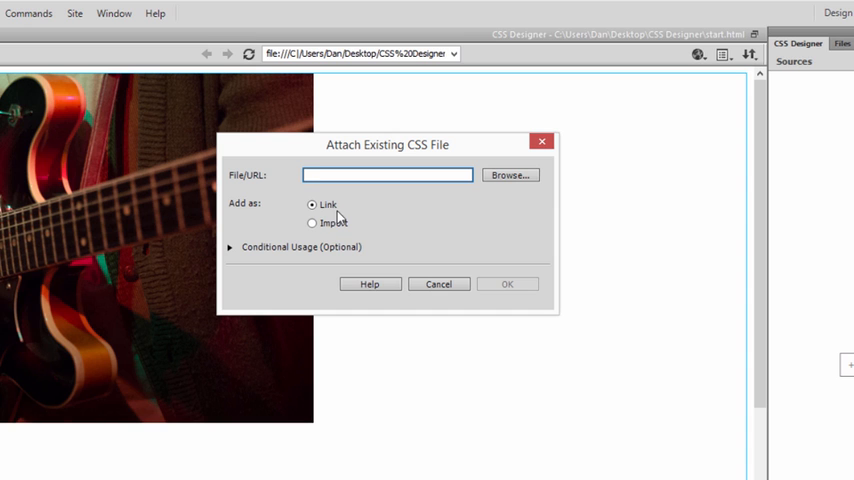
mouse_move(323, 258)
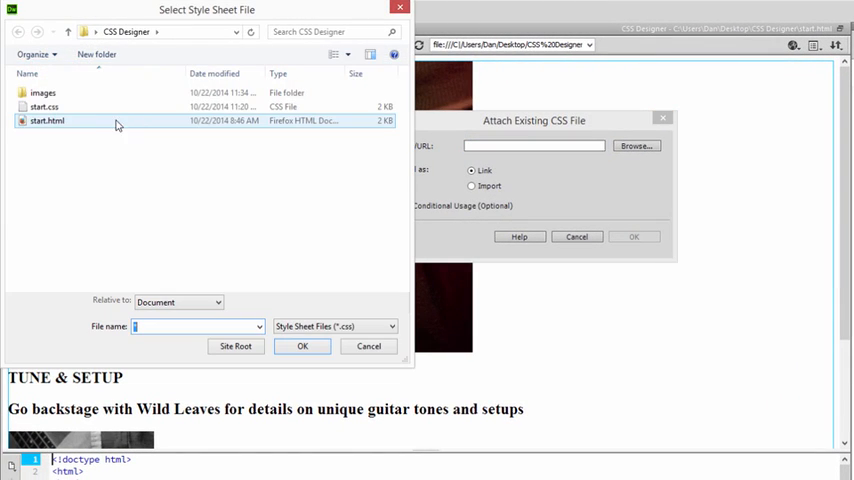
click(44, 107)
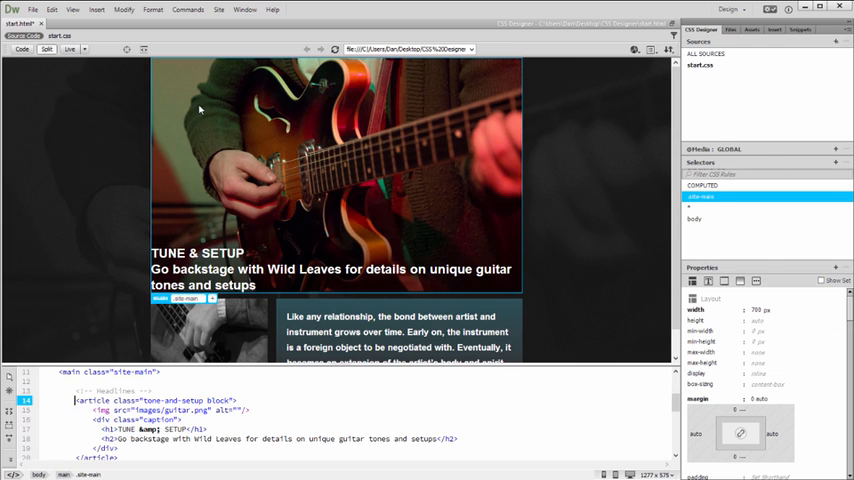
mouse_move(107, 242)
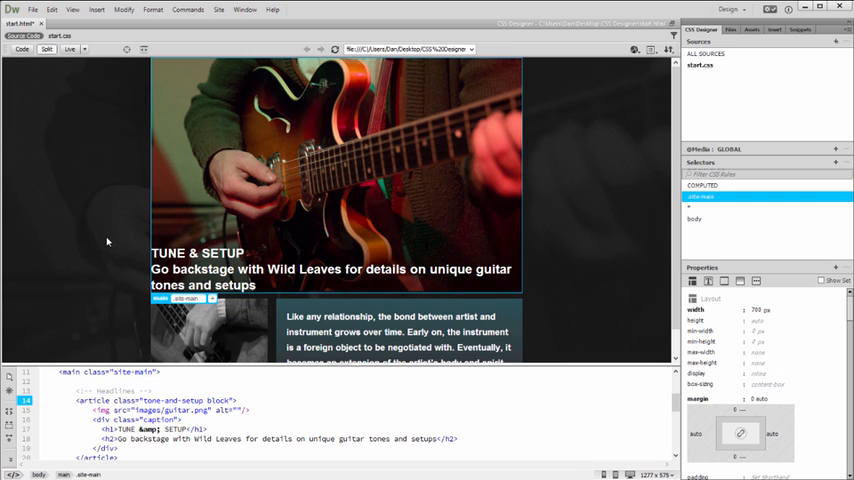
mouse_move(134, 258)
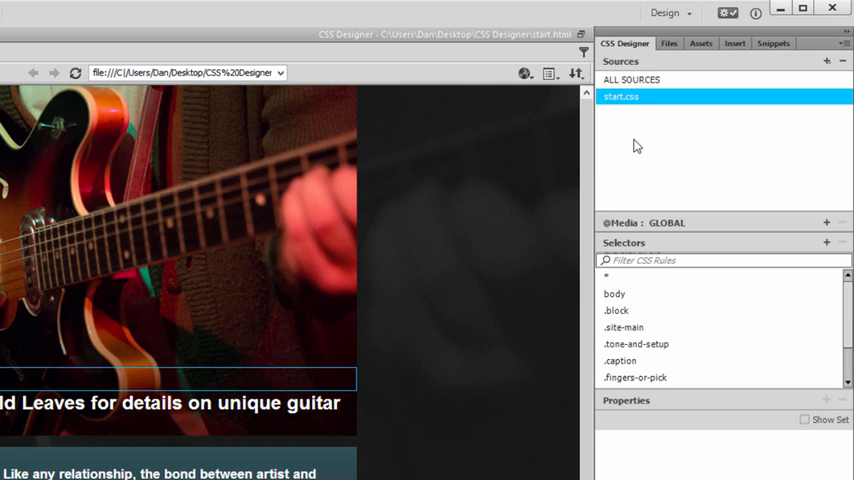
mouse_move(663, 244)
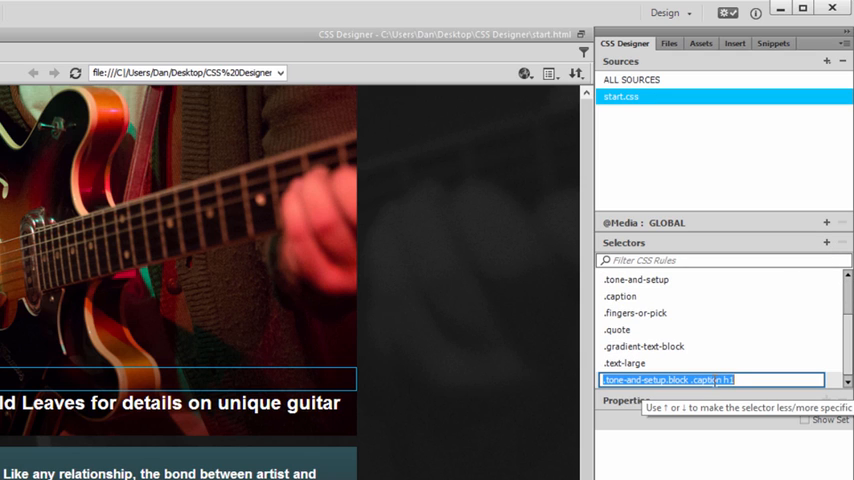
Create the .caption h1 selector with text color #D1D1D1.
click(713, 379)
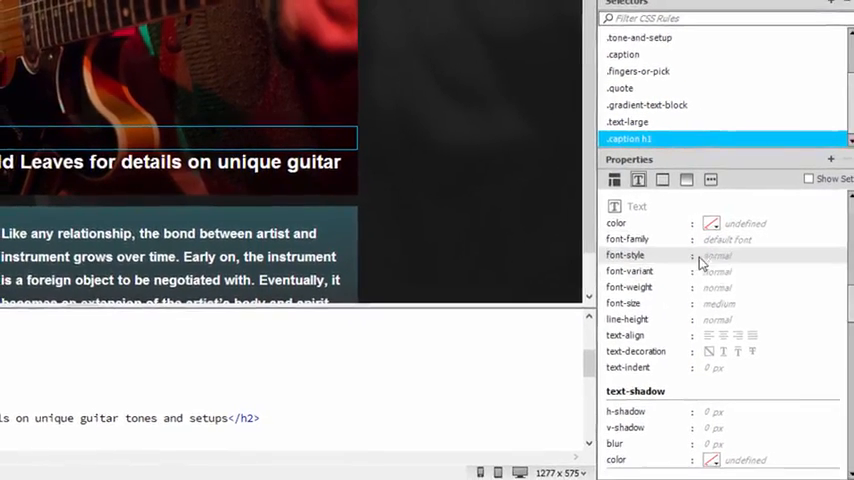
click(710, 223)
text(#D1D1D1)
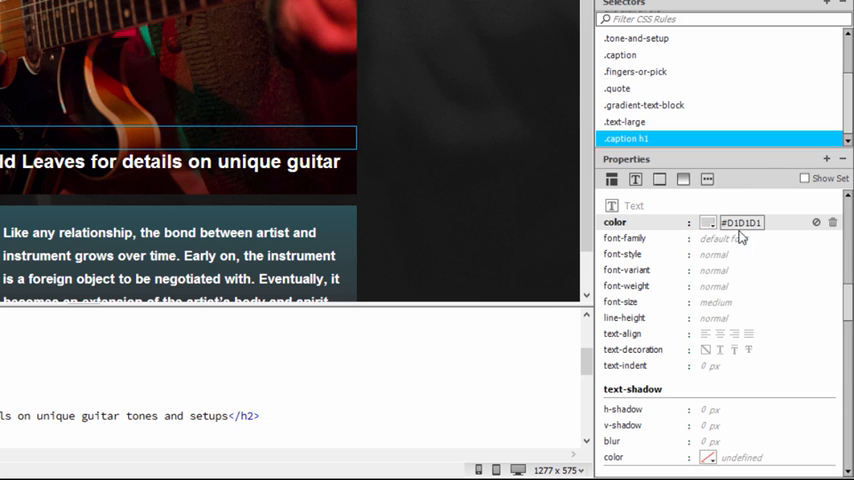
click(714, 286)
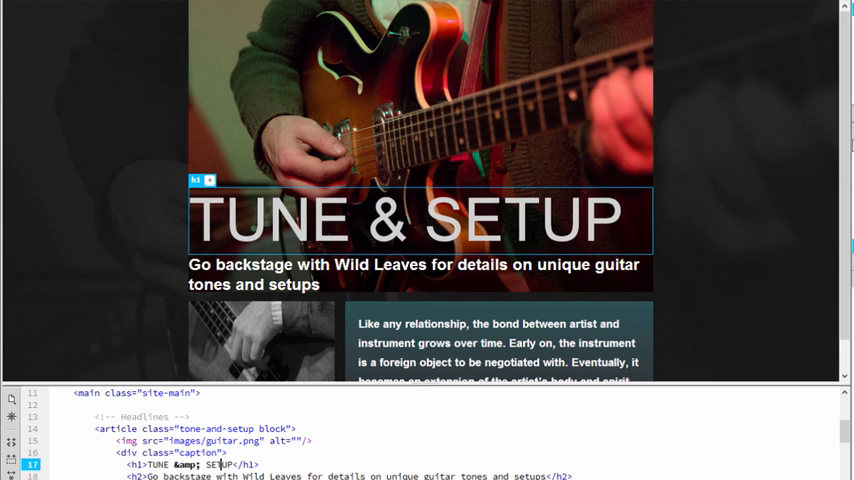
mouse_move(507, 282)
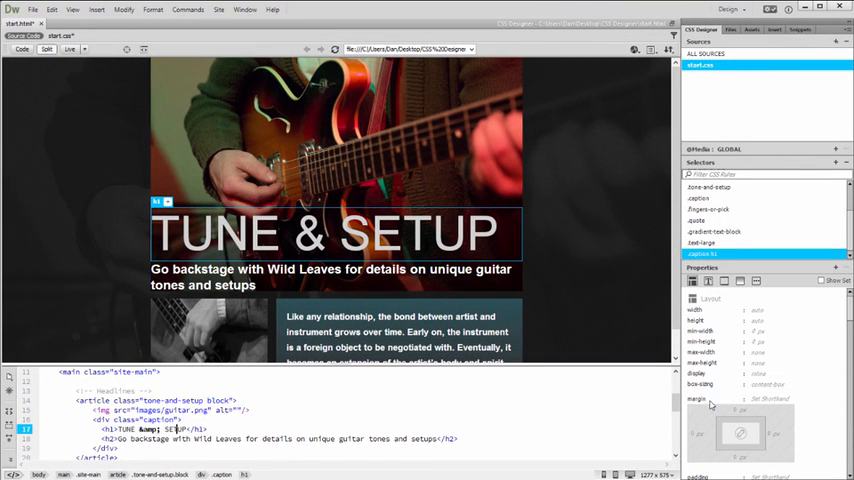
mouse_move(694, 432)
text(.hea)
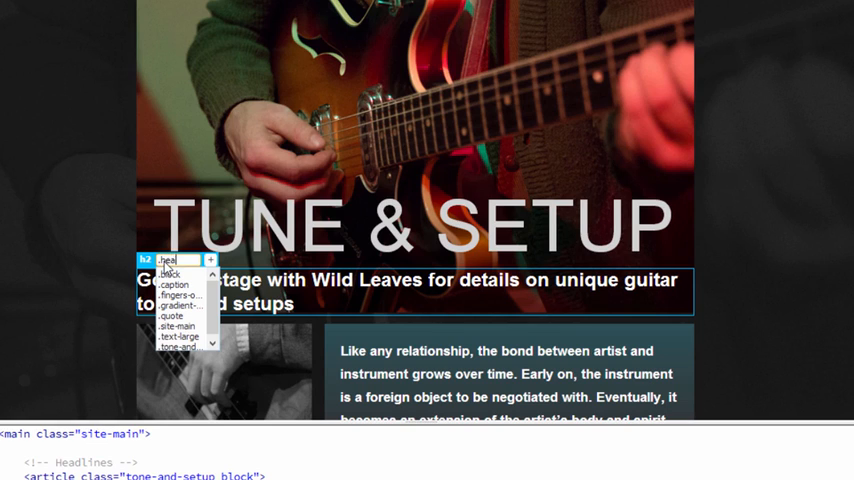
Add the .headline-sub class to the 'Go backstage' h2.
click(178, 260)
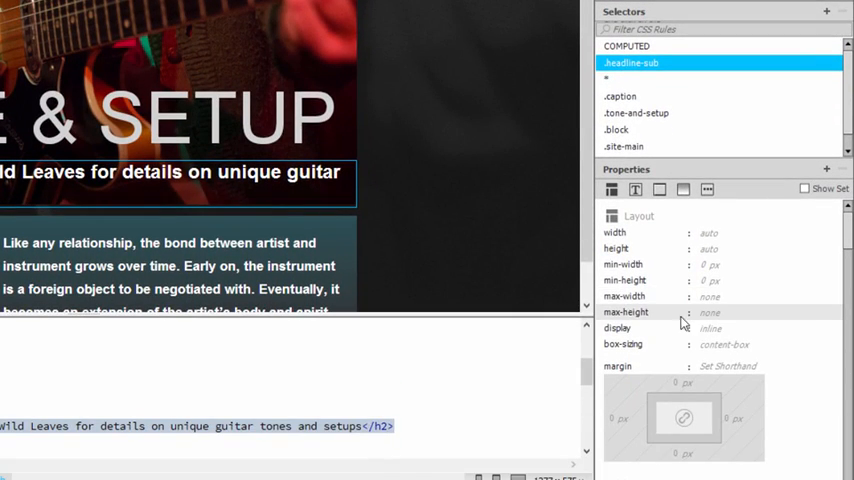
Set font-size 18px on the .headline-sub rule.
click(635, 189)
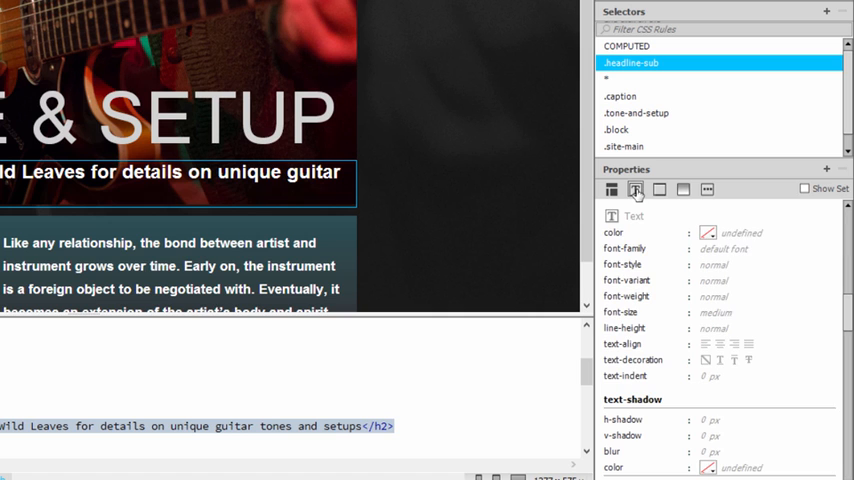
mouse_move(657, 295)
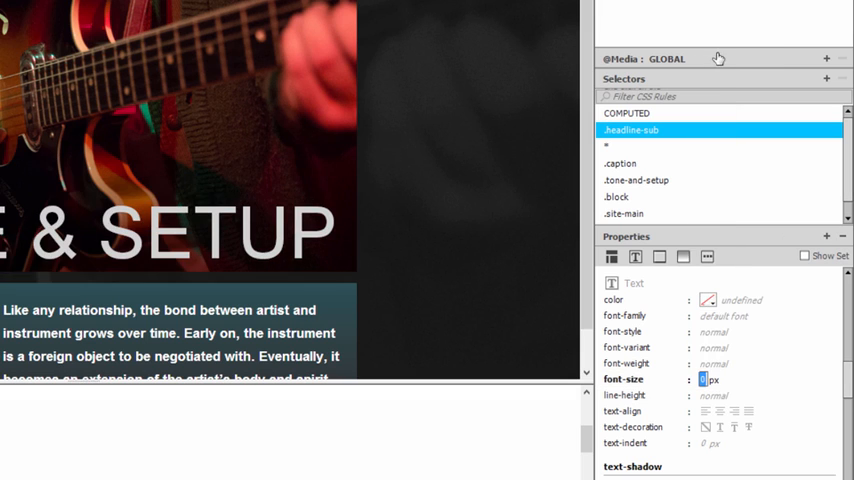
text(18px)
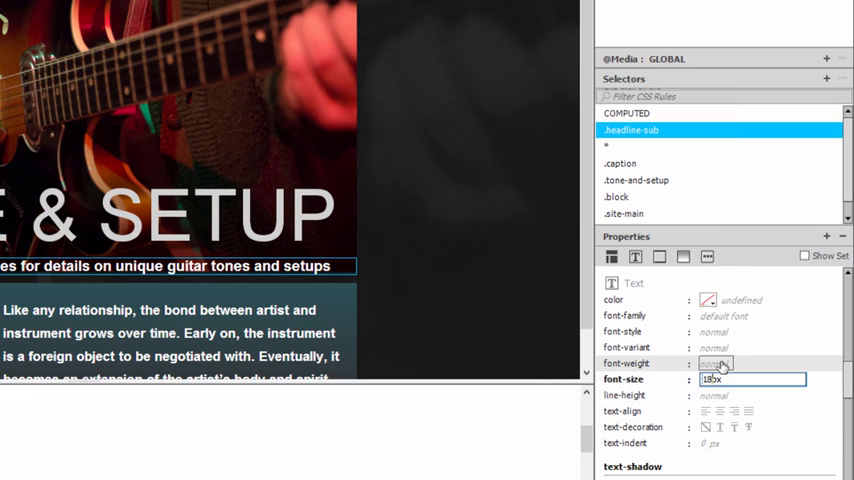
click(713, 363)
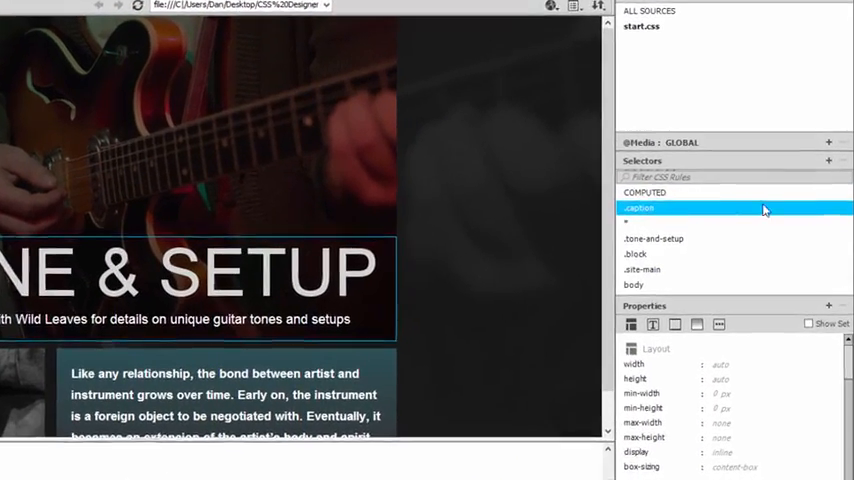
click(645, 192)
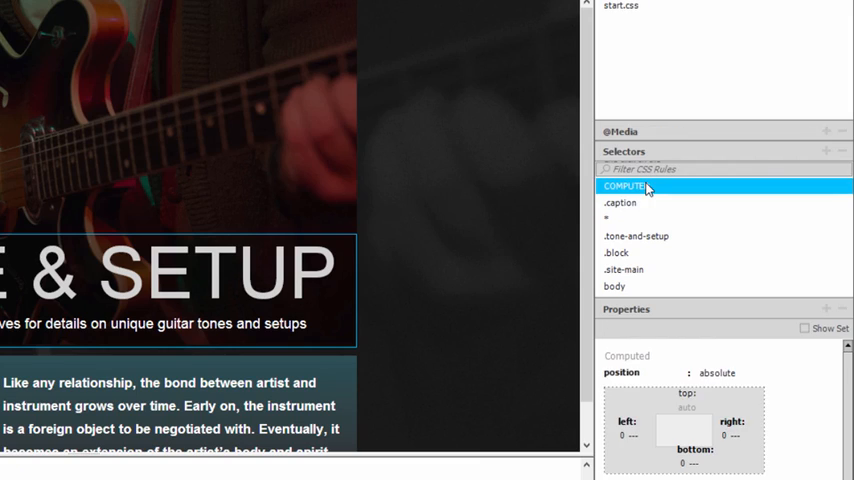